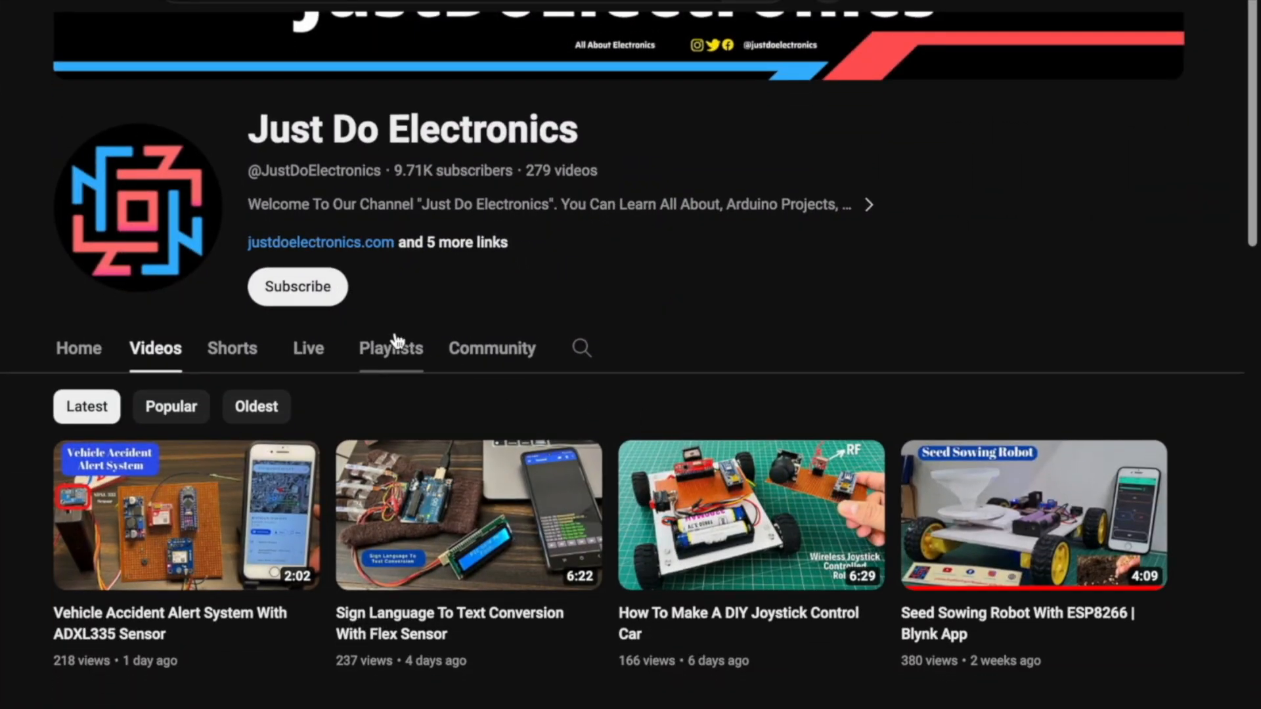
Step: Subscribe to the Just Do Electronics channel and scroll down its Videos list
click(297, 286)
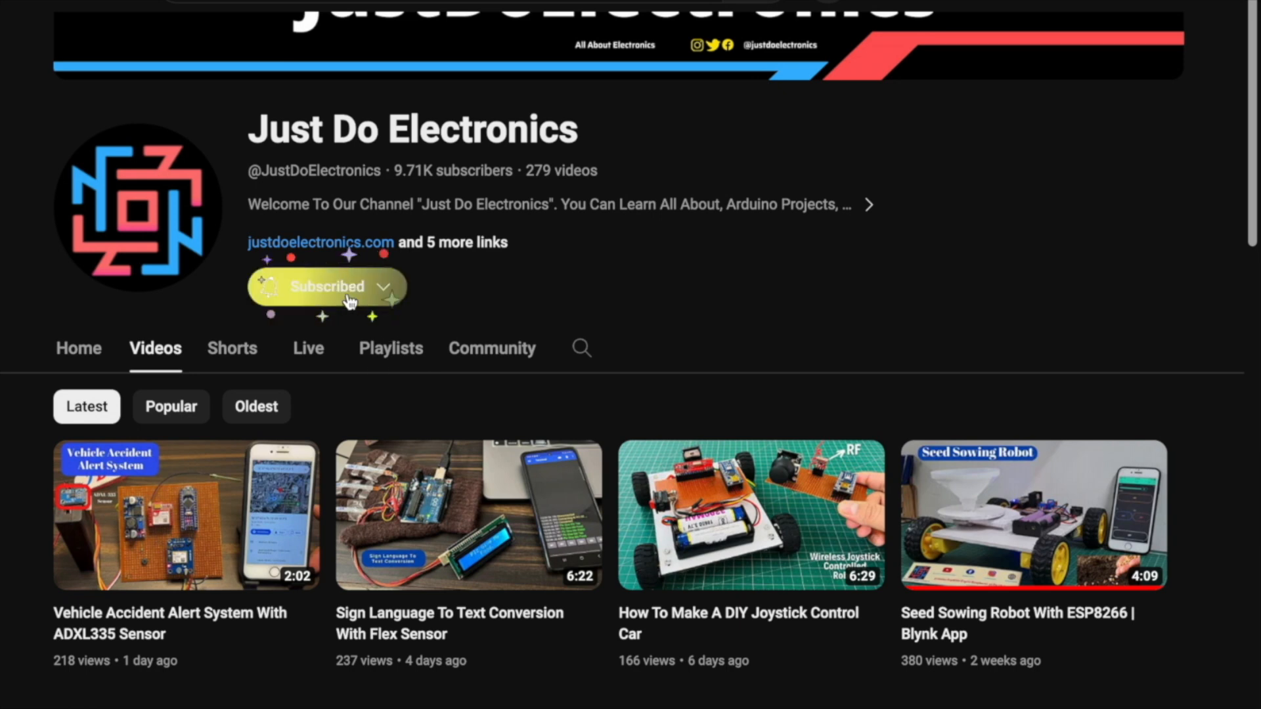
mouse_move(553, 459)
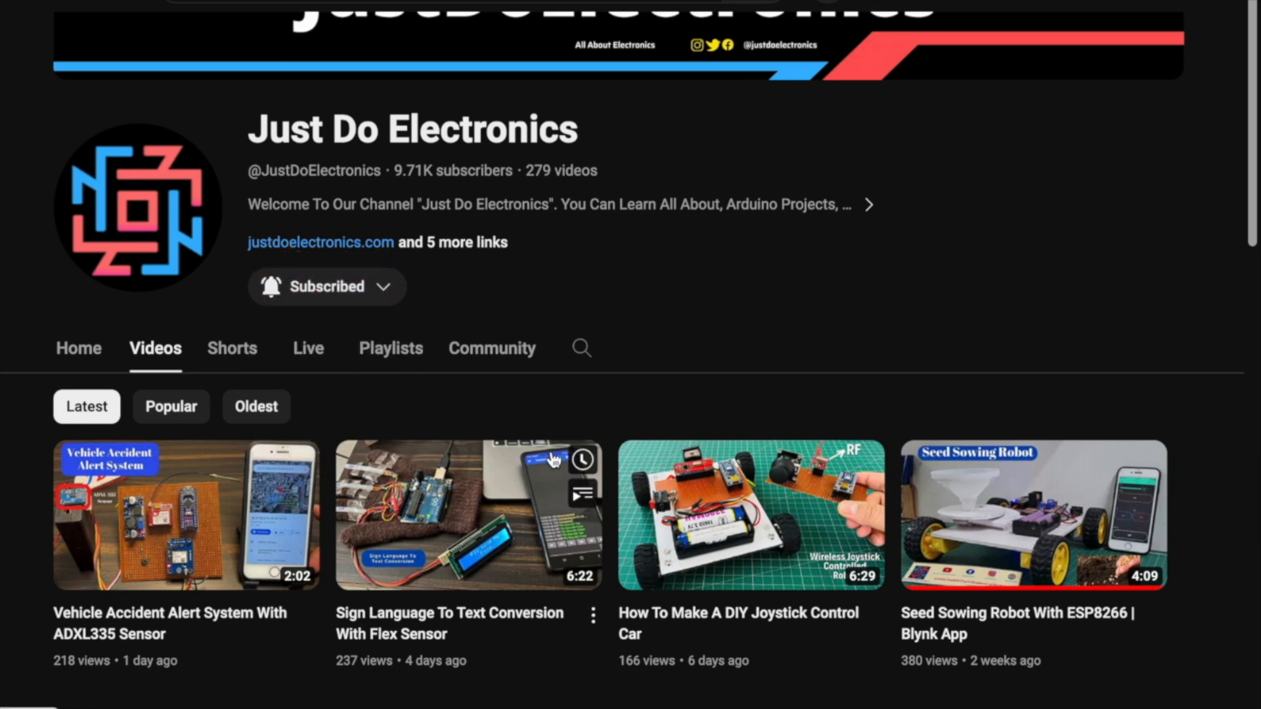
scroll(down, 3)
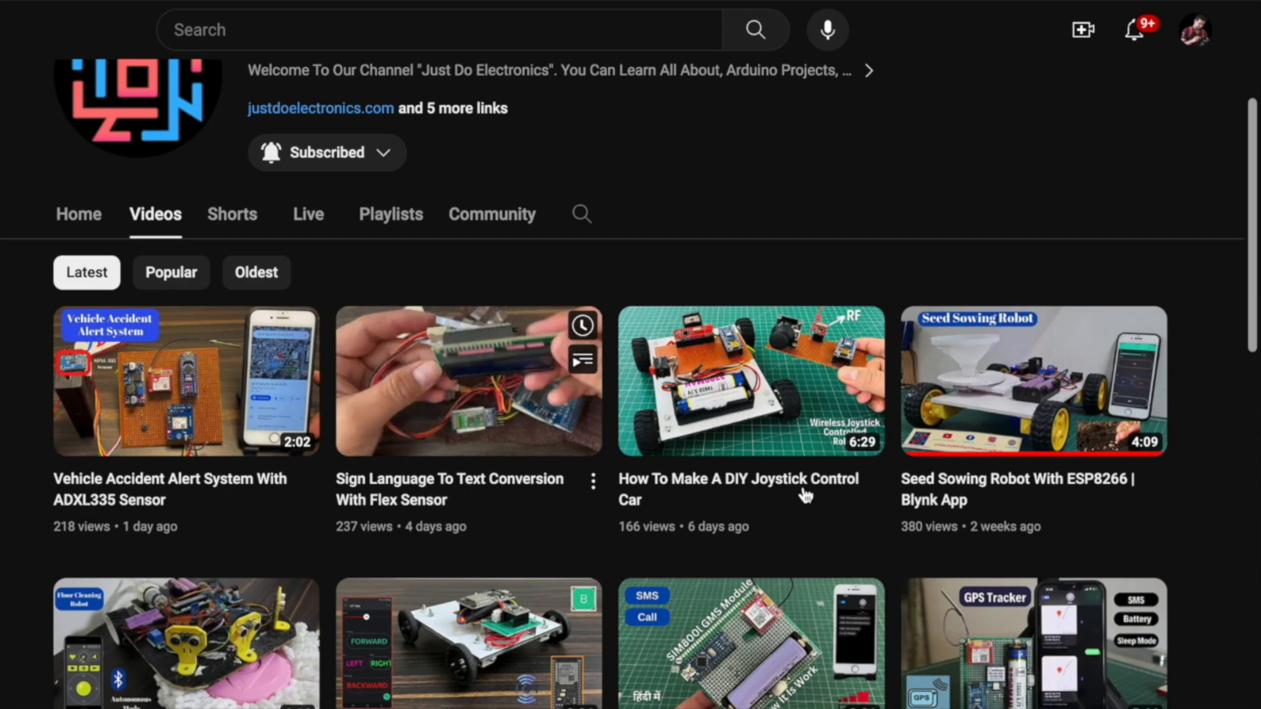
scroll(down, 3)
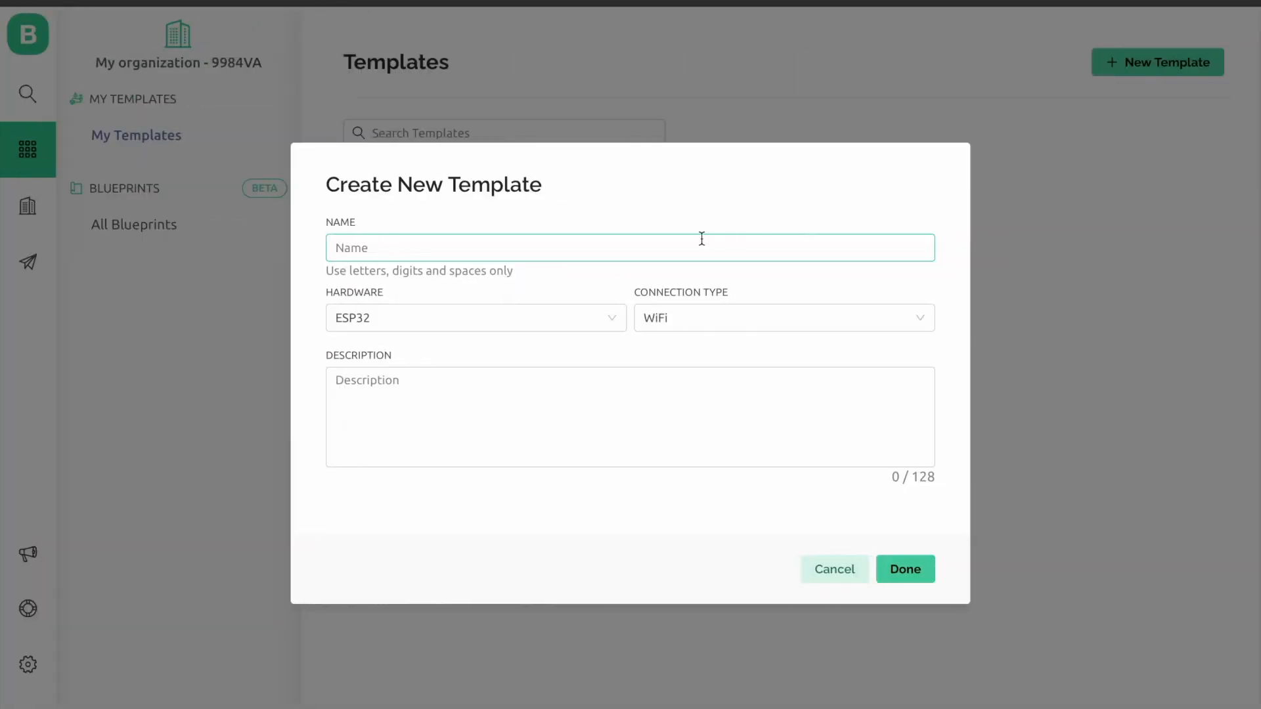
Step: Create the 'Home Automation' template for ESP32 over WiFi and open its Web Dashboard
text(Homw)
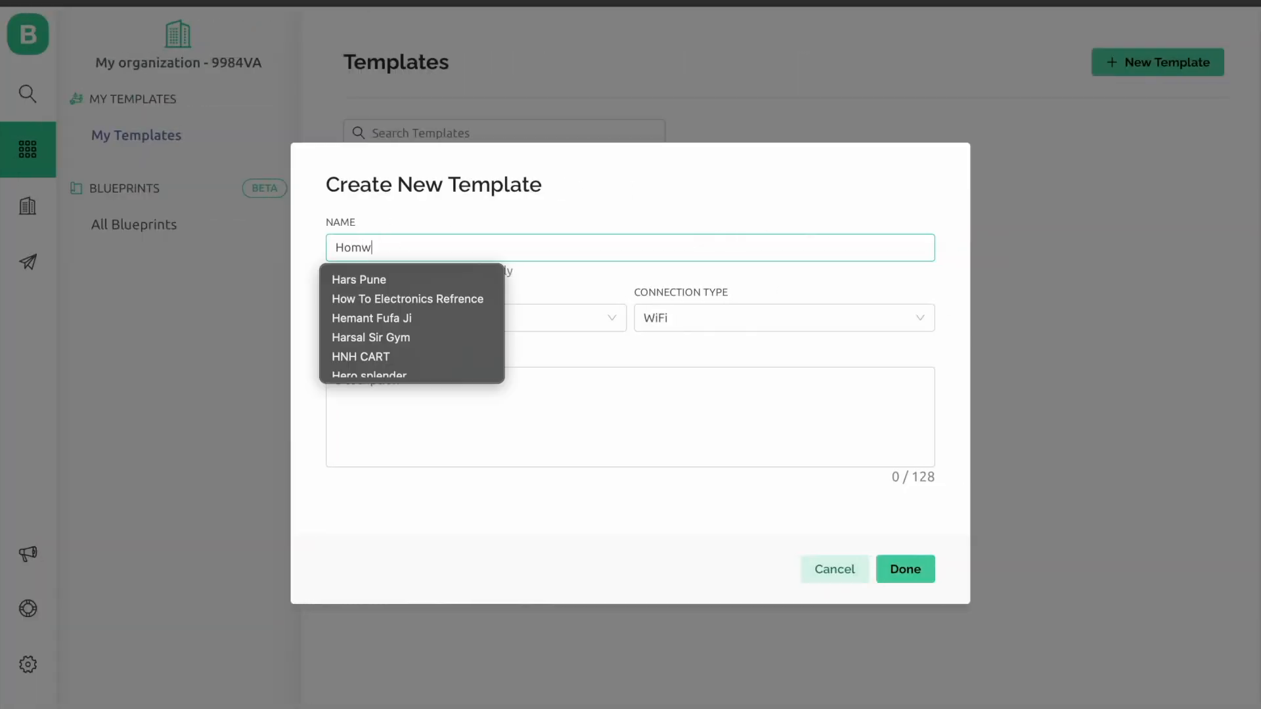
text(Home)
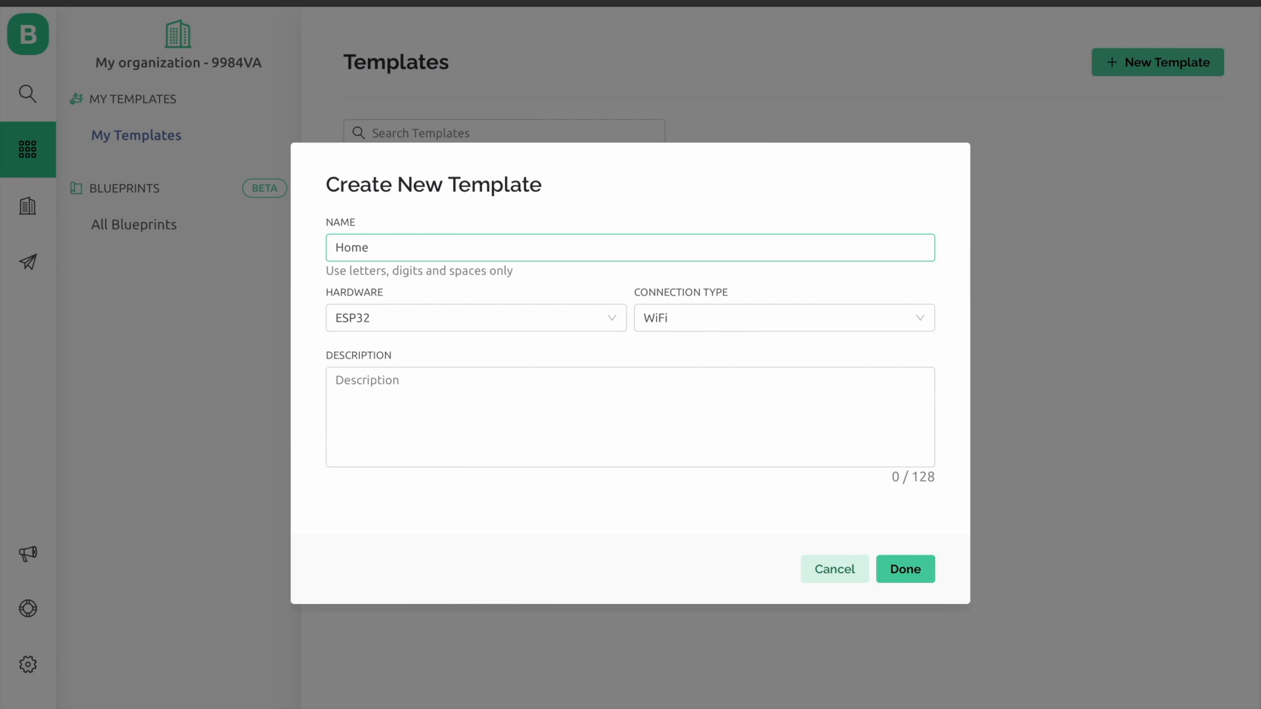
text(Automat)
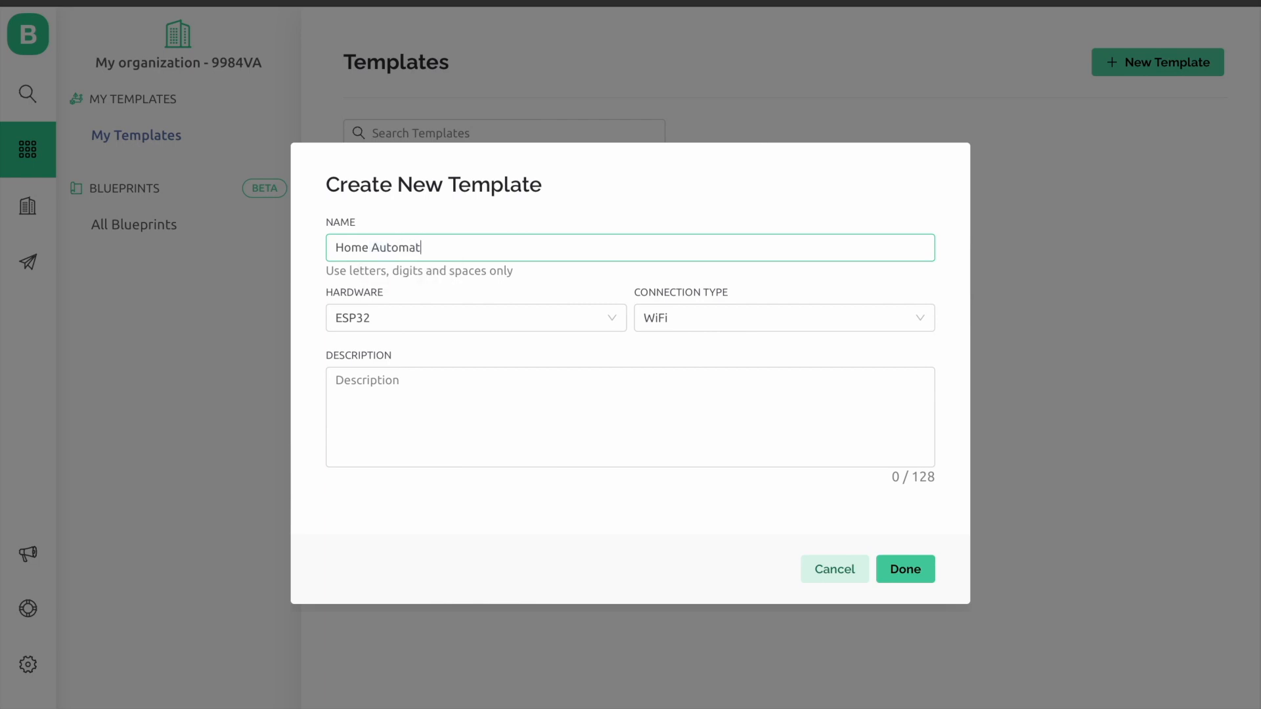
click(904, 569)
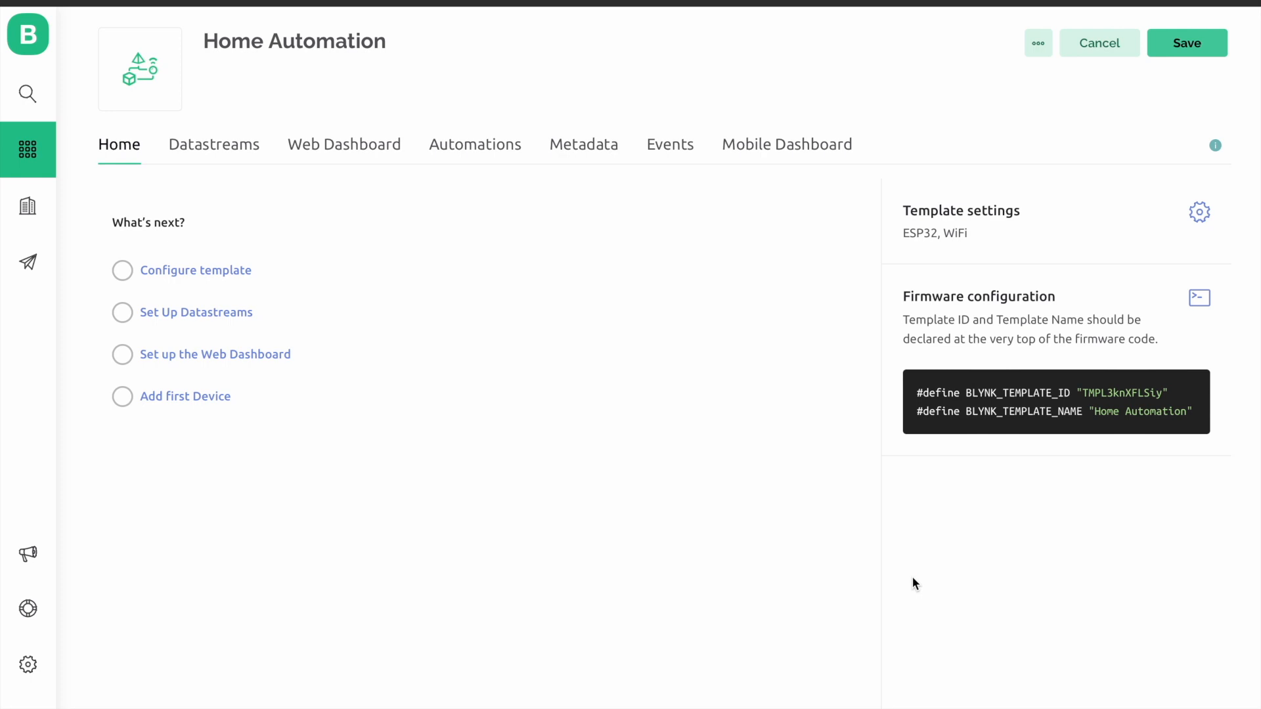
click(343, 144)
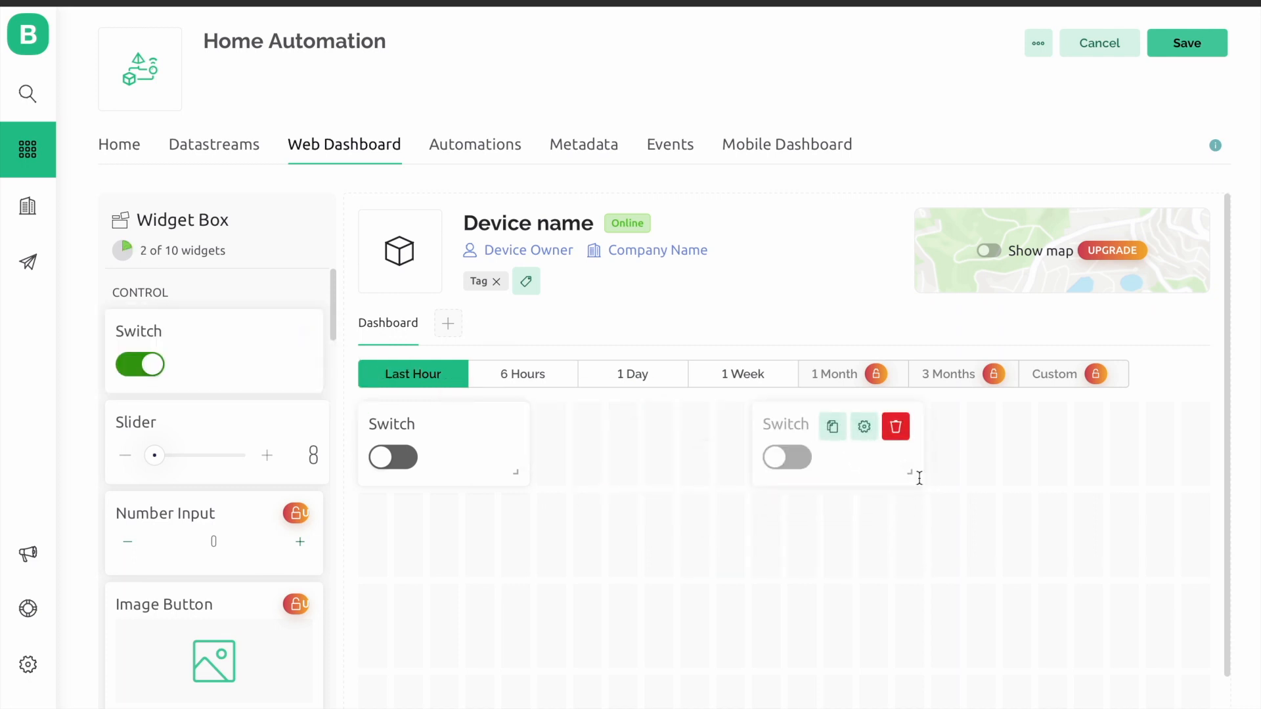
mouse_move(607, 480)
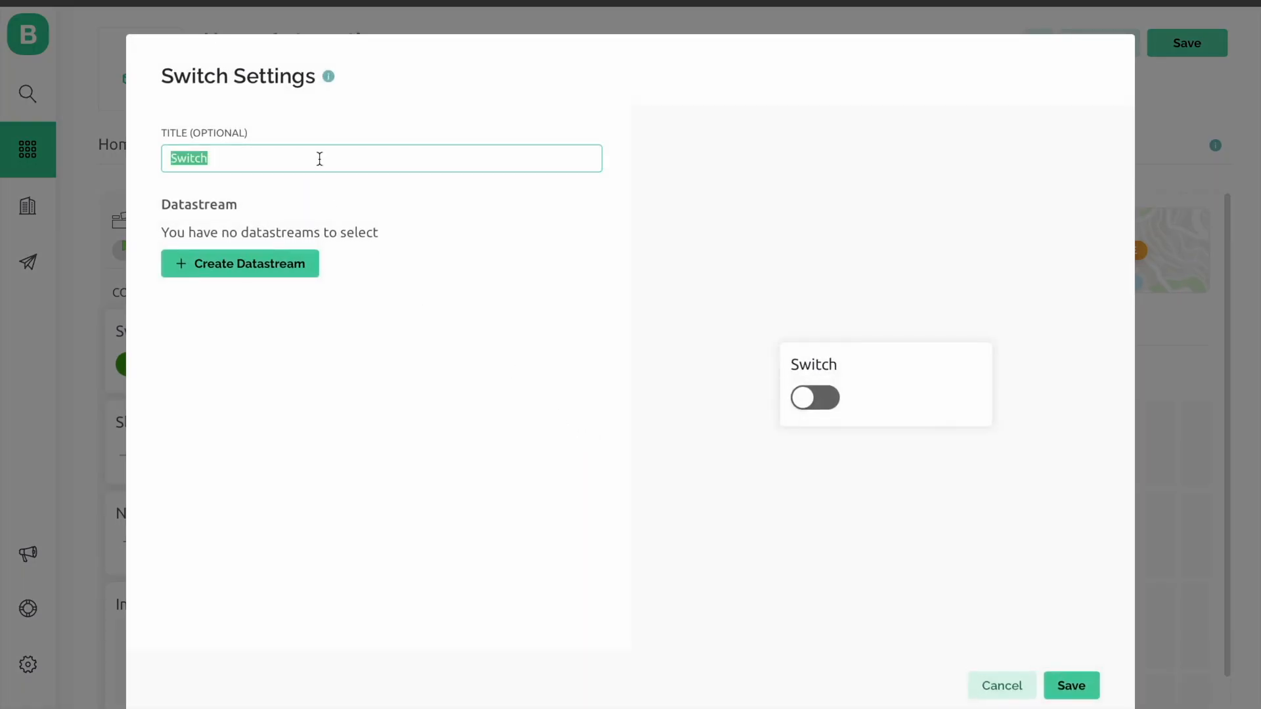
Step: Title the first switch Light1 and link it to a new Light1 virtual pin V0 datastream
text(Lighr)
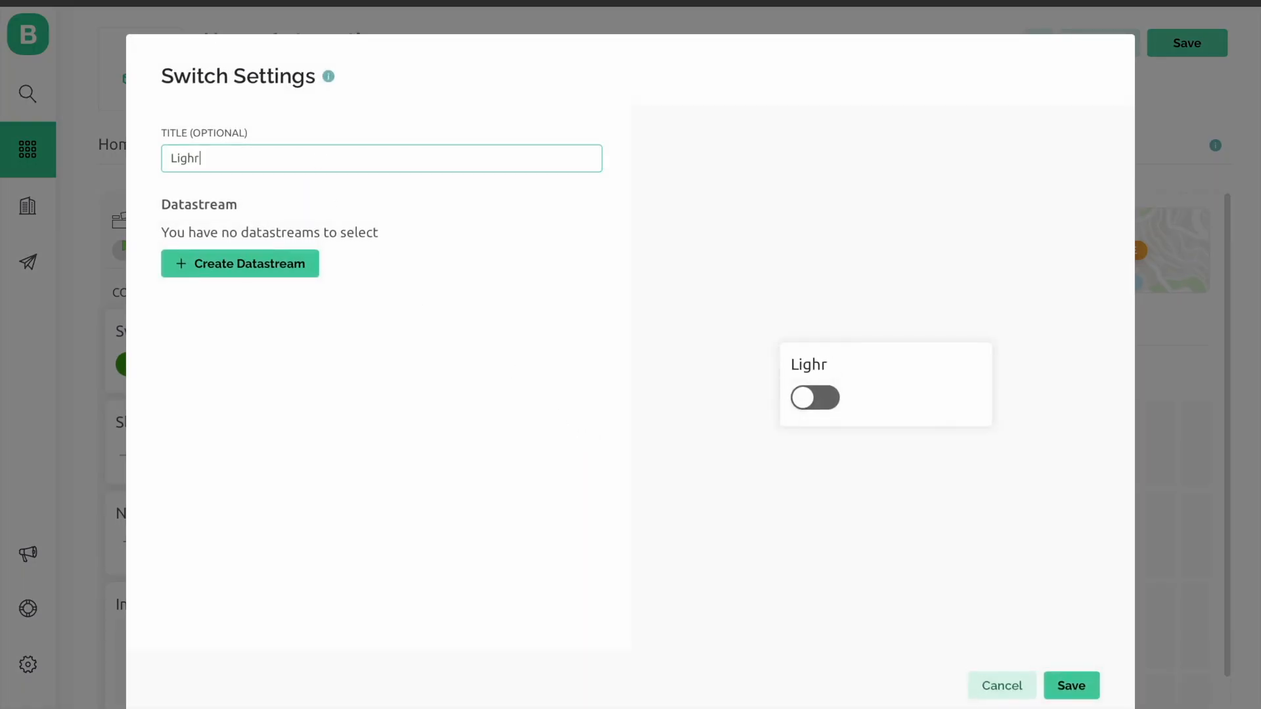
text(Light1)
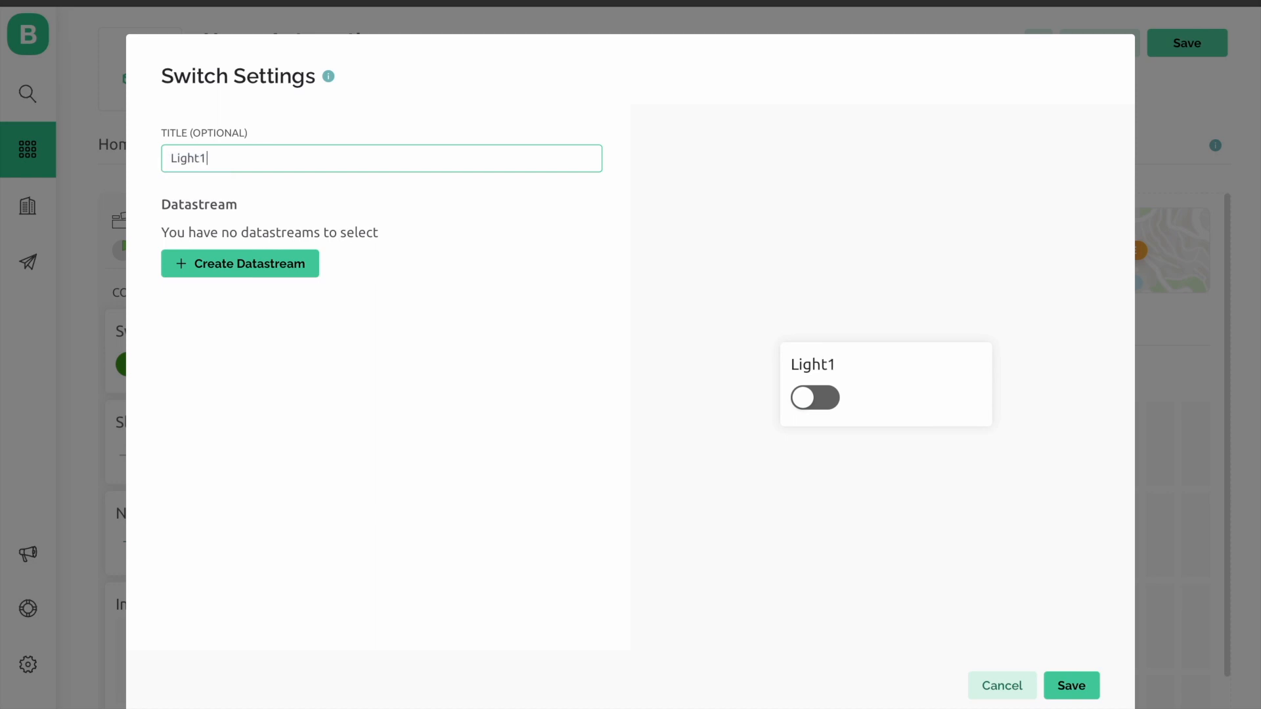
mouse_move(283, 220)
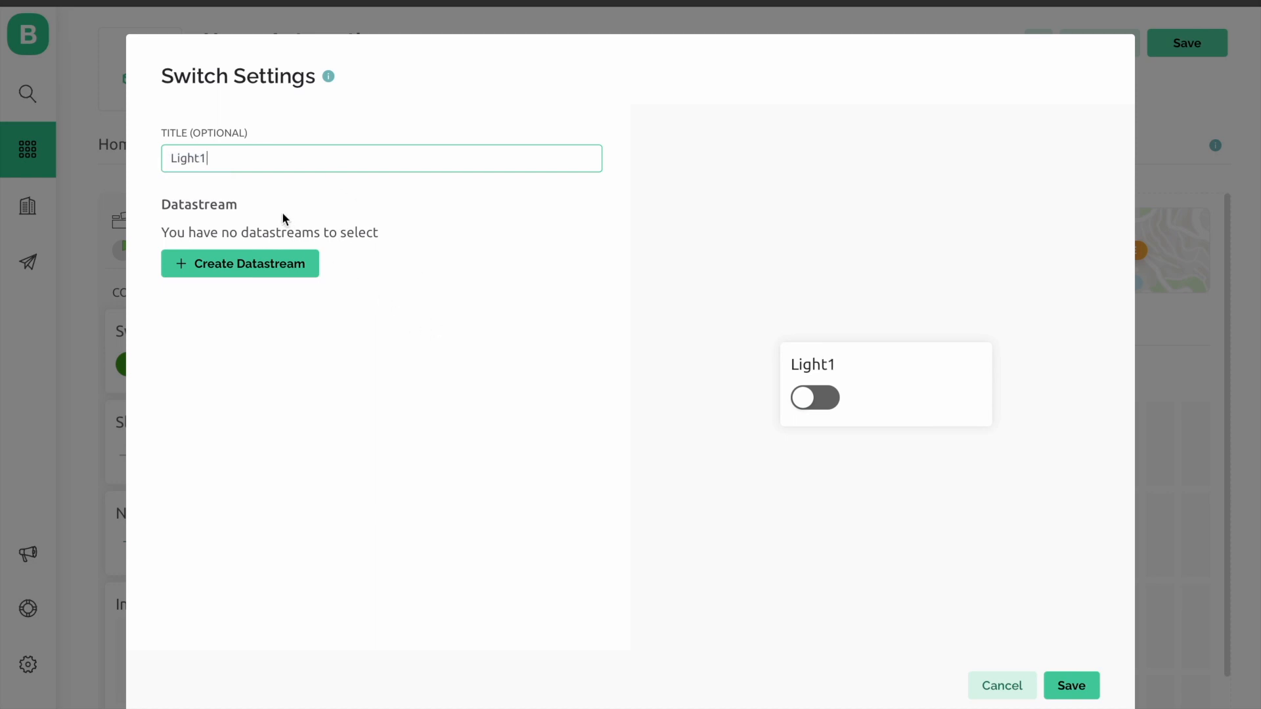
mouse_move(229, 190)
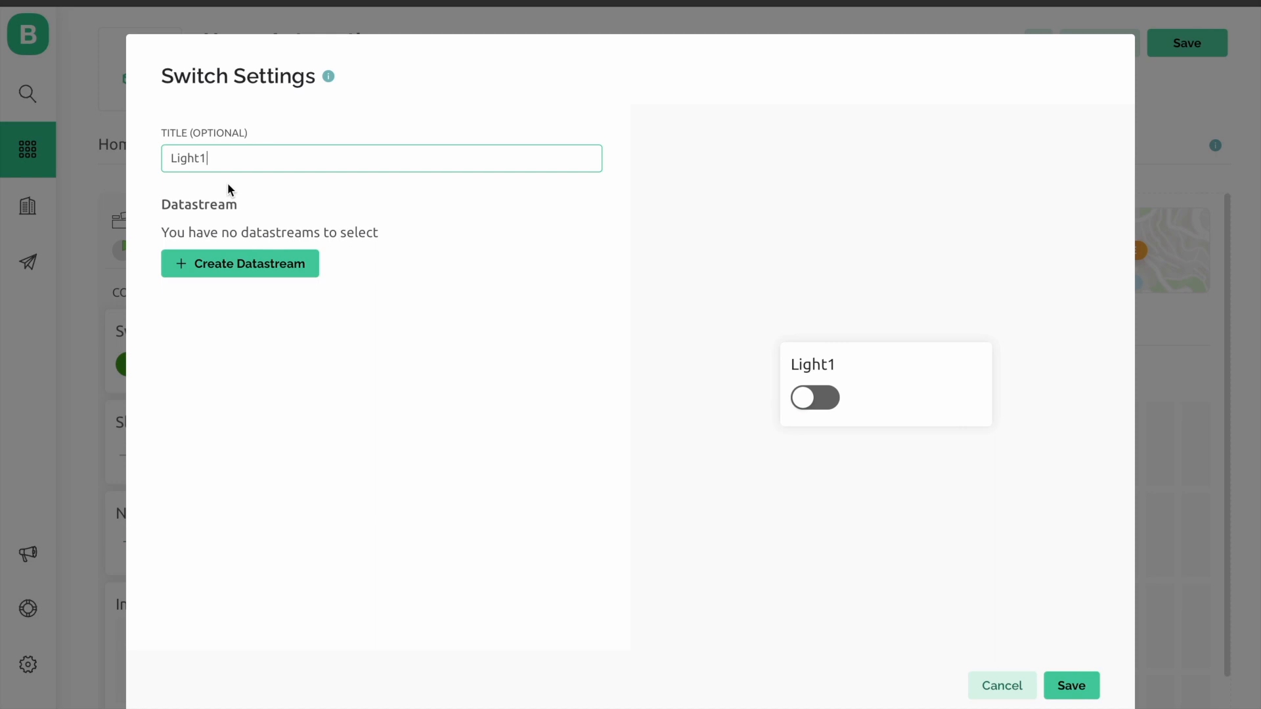
click(239, 263)
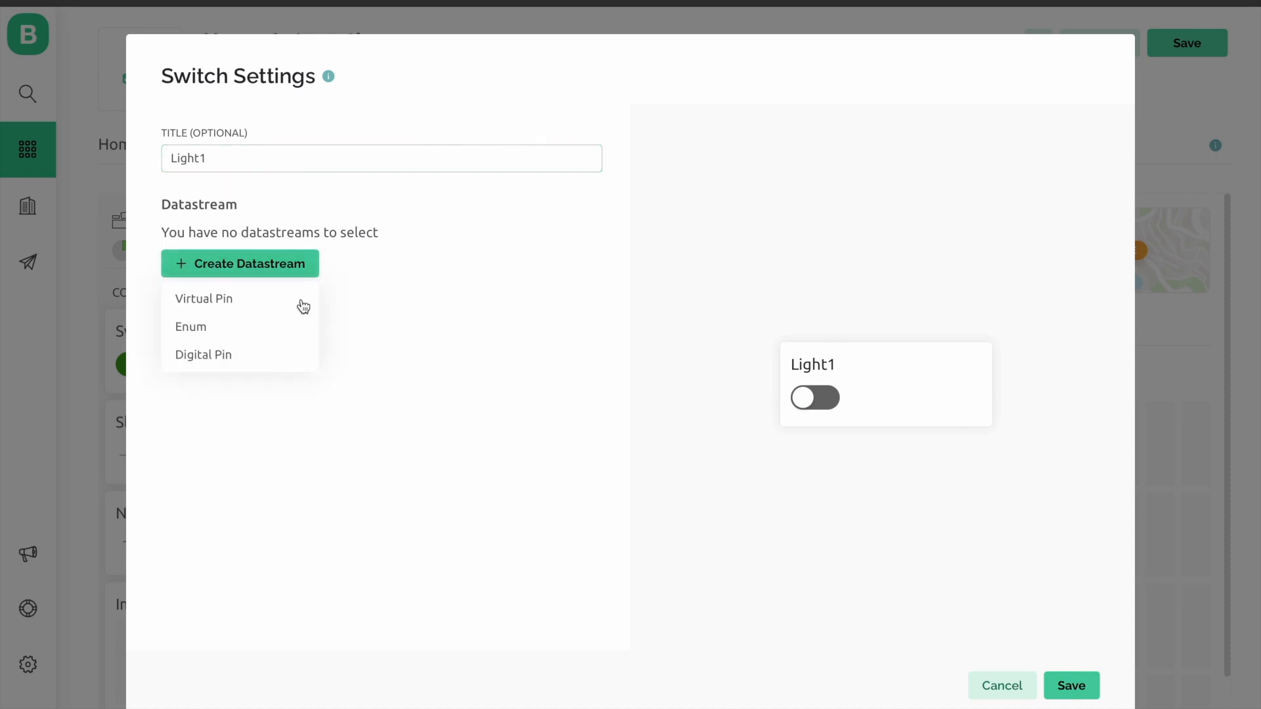
click(204, 298)
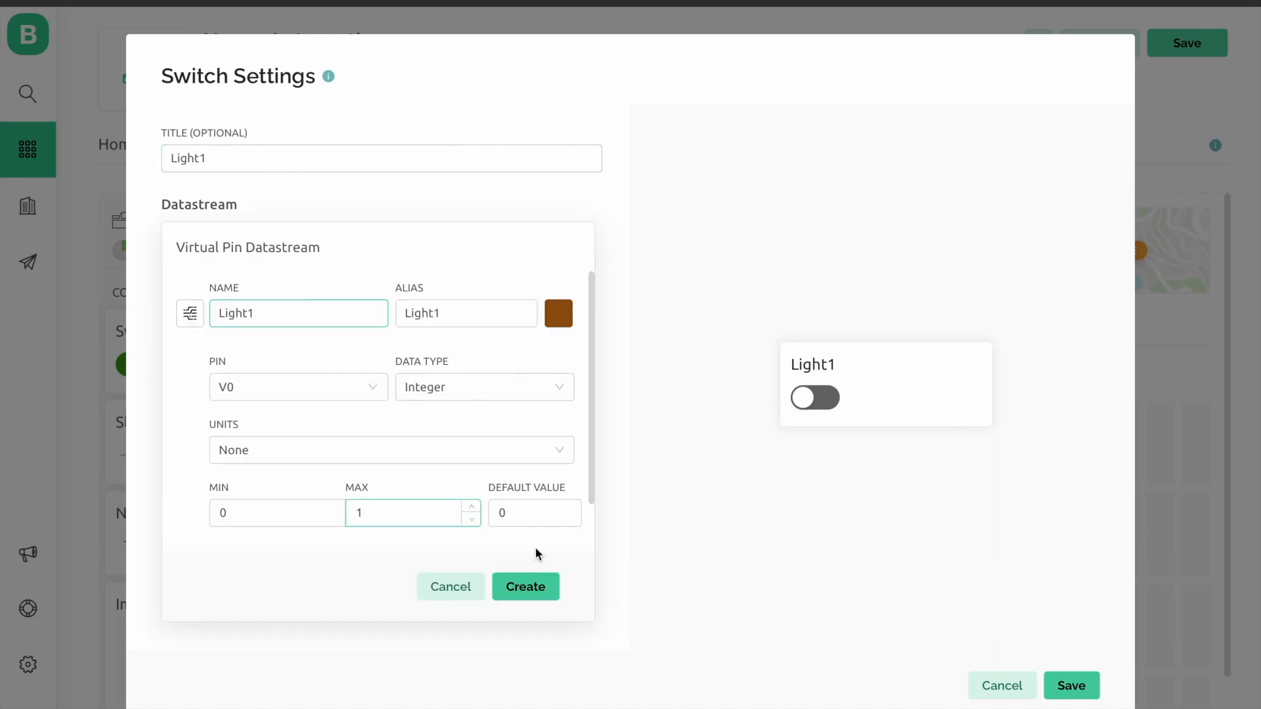
click(525, 586)
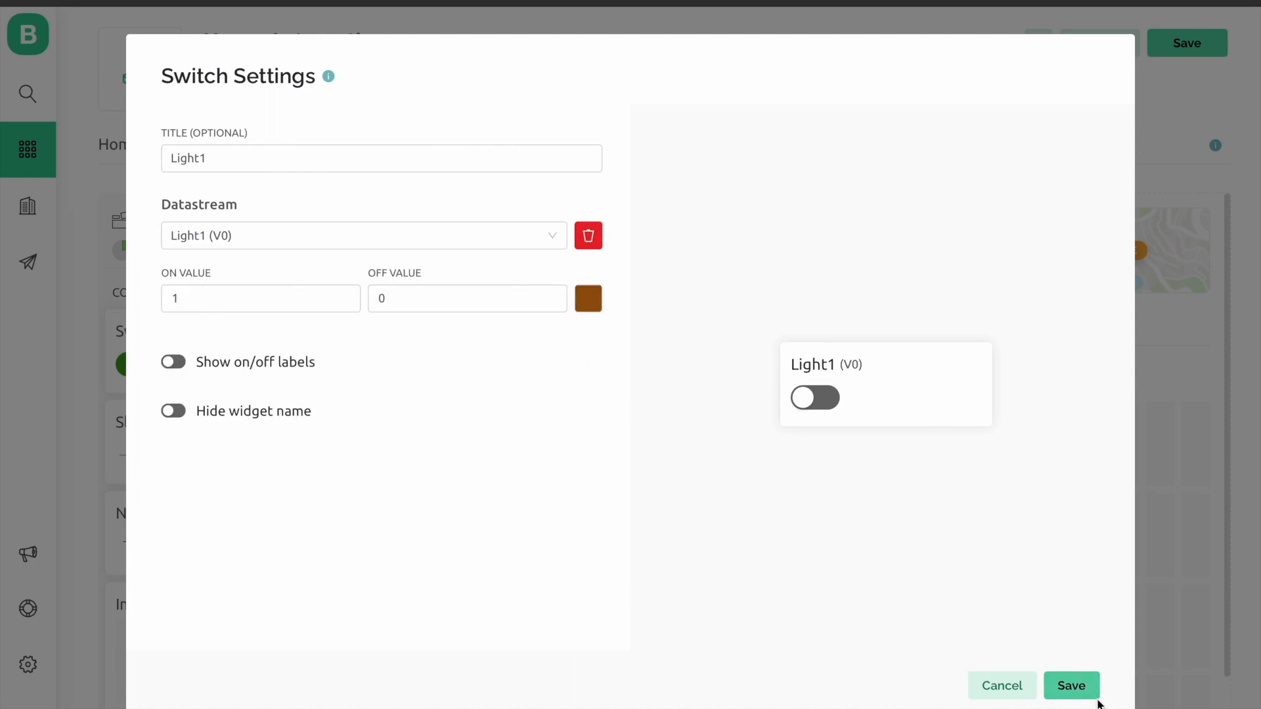
click(1070, 685)
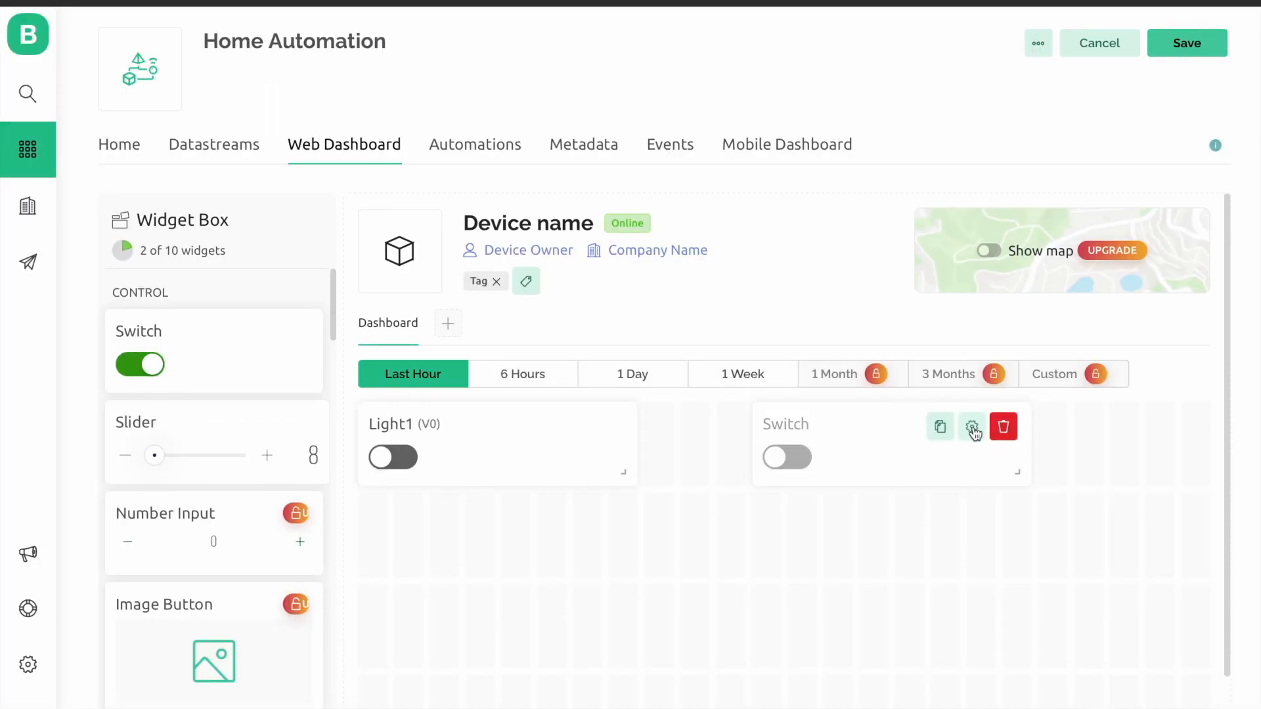
Step: Title the second switch Light2 and link it to a new V1 Integer 0–1 virtual pin datastream
click(972, 427)
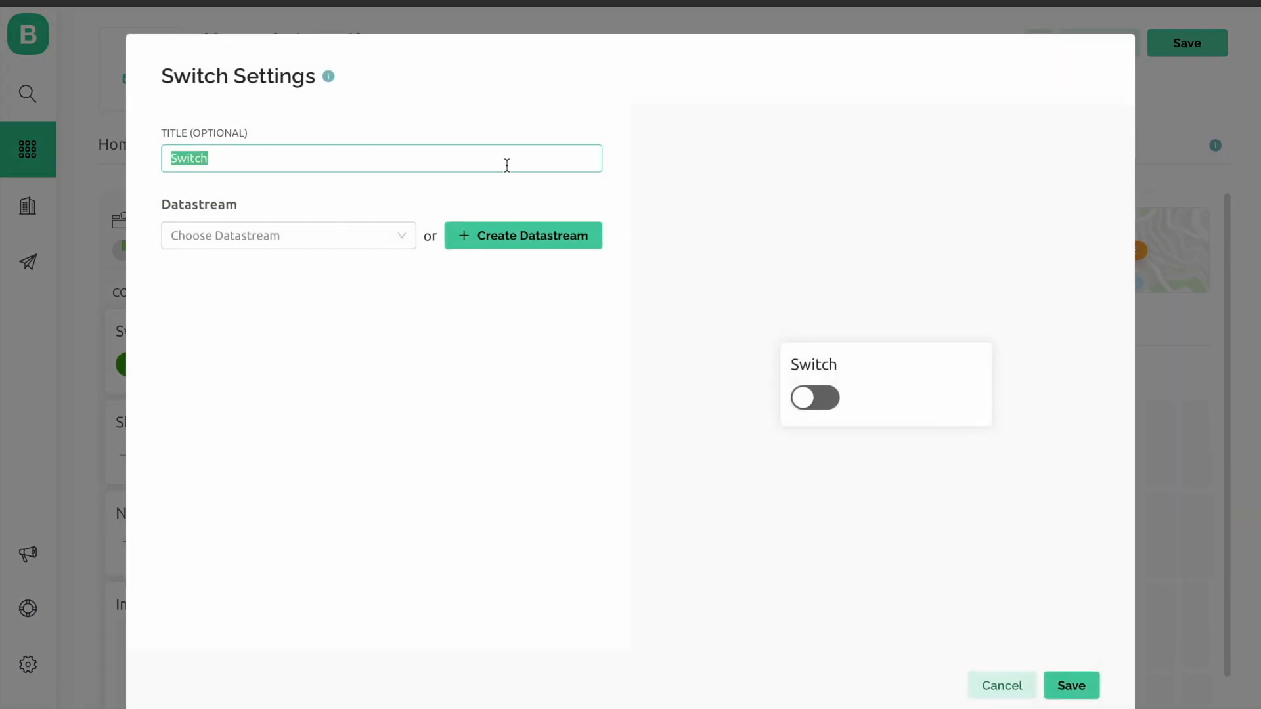
text(Ligh)
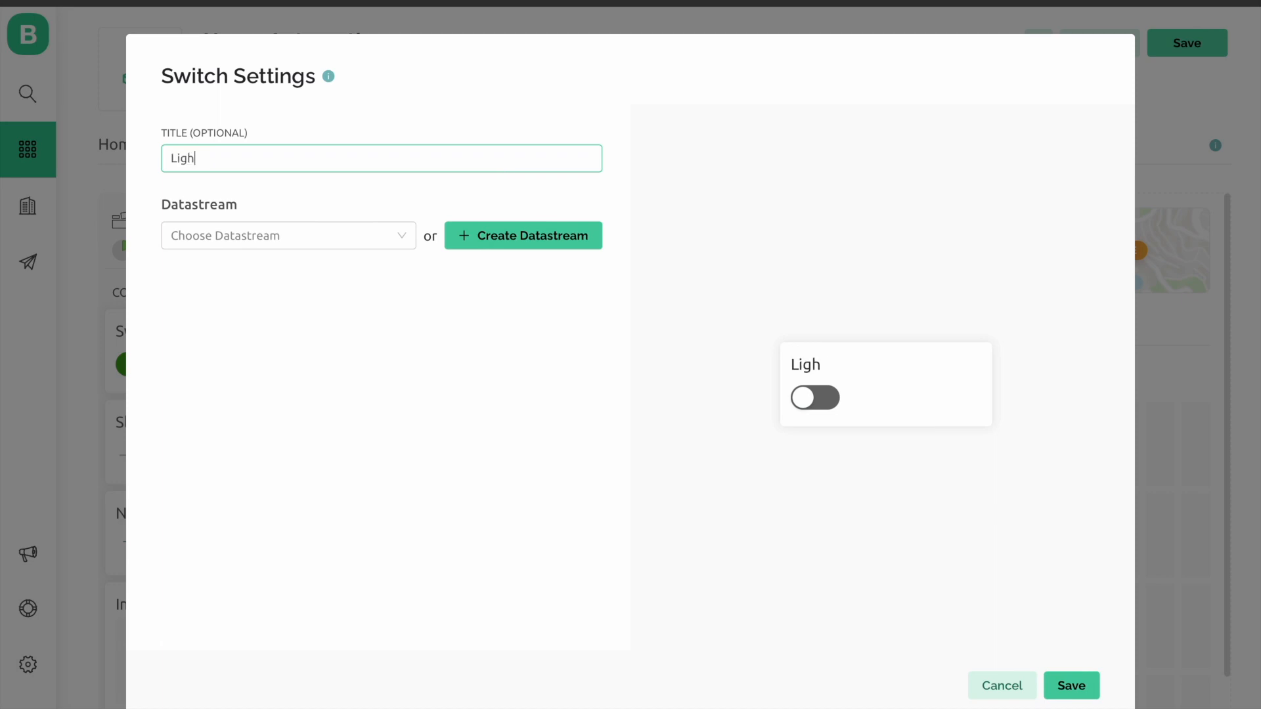
click(522, 236)
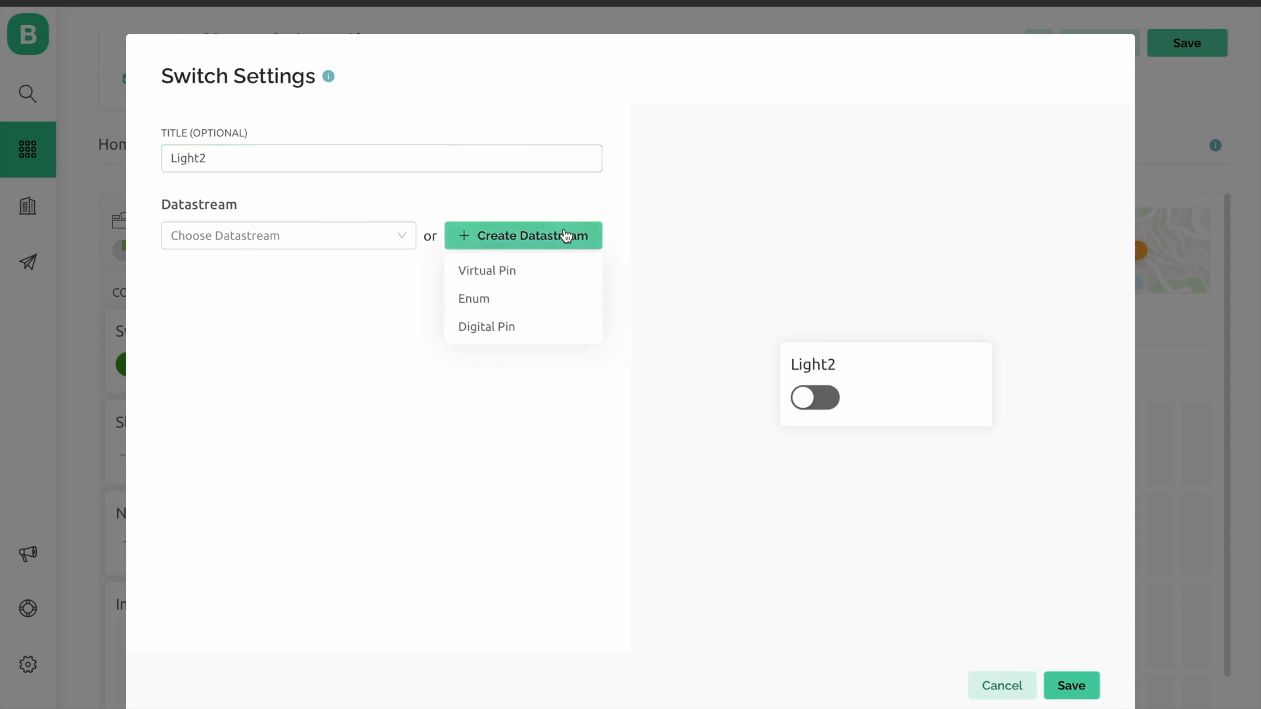
click(487, 270)
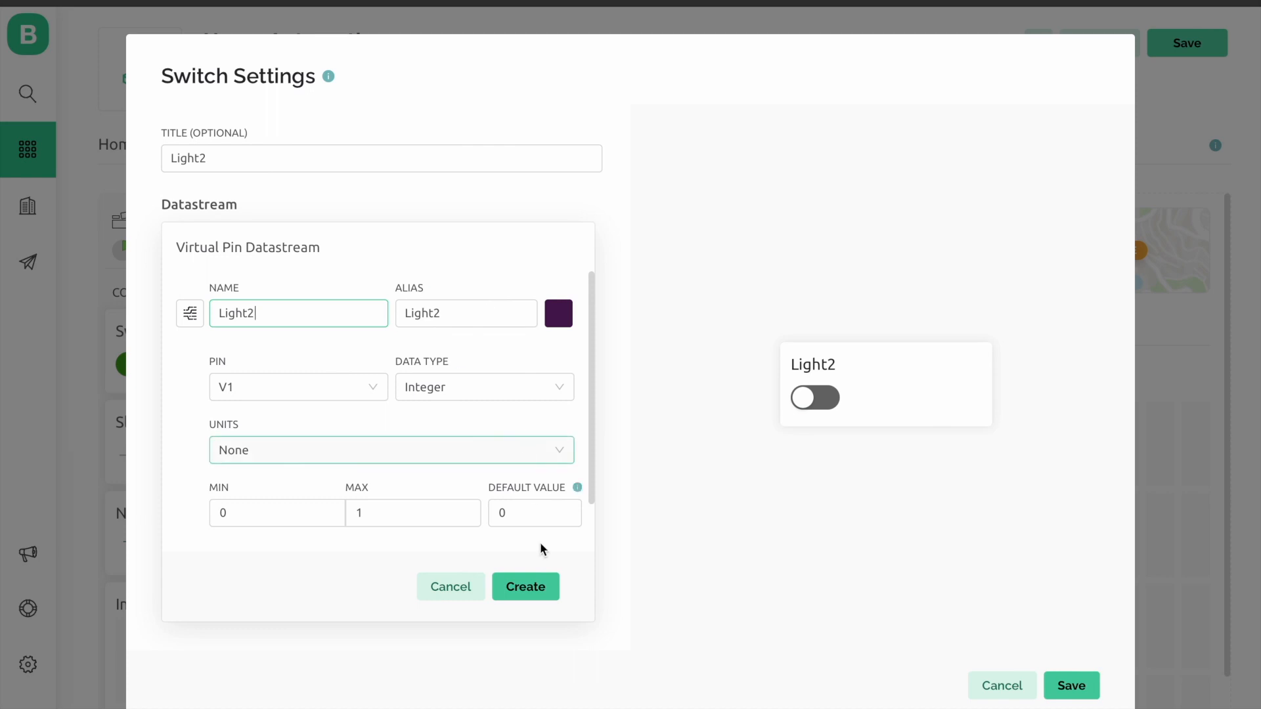
click(483, 387)
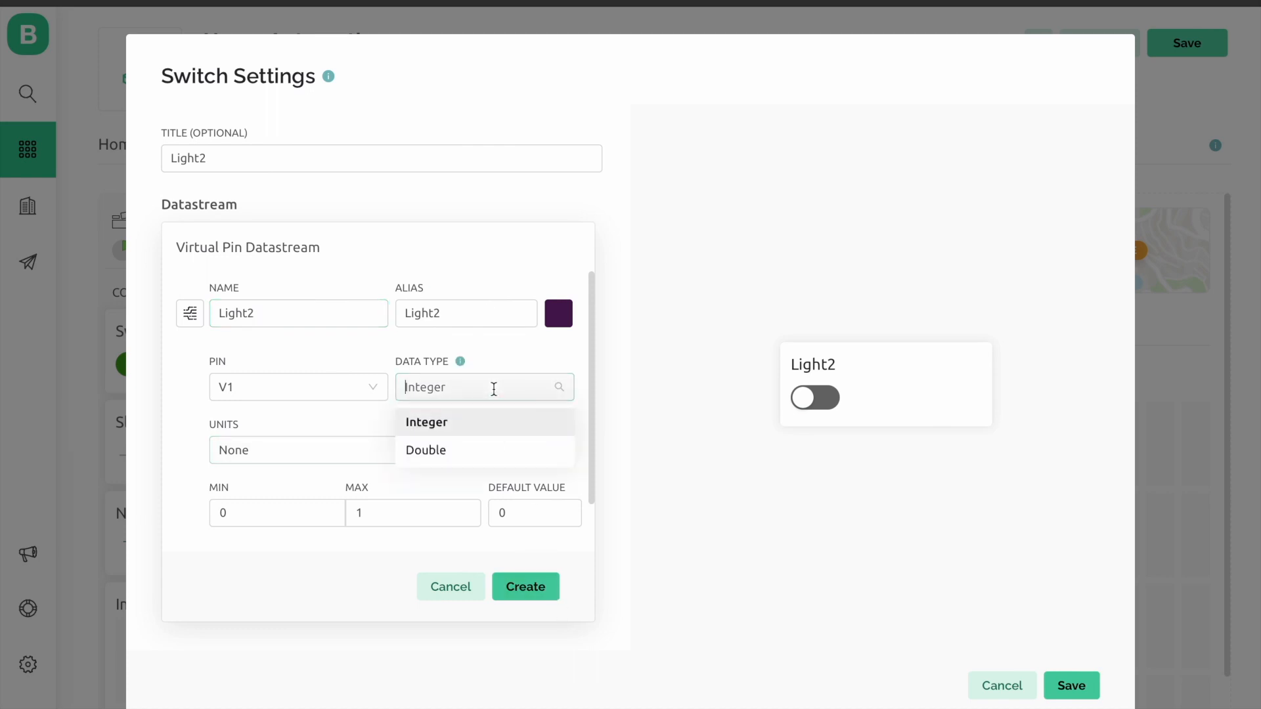
click(451, 587)
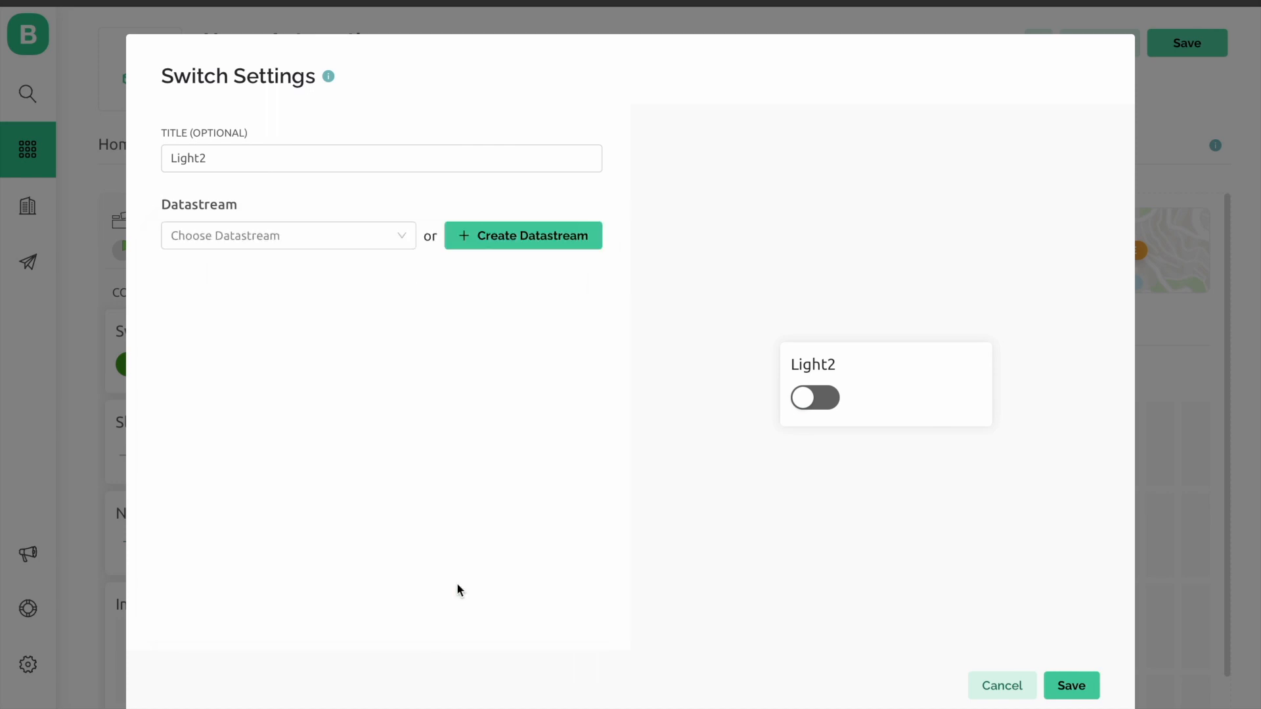
click(522, 236)
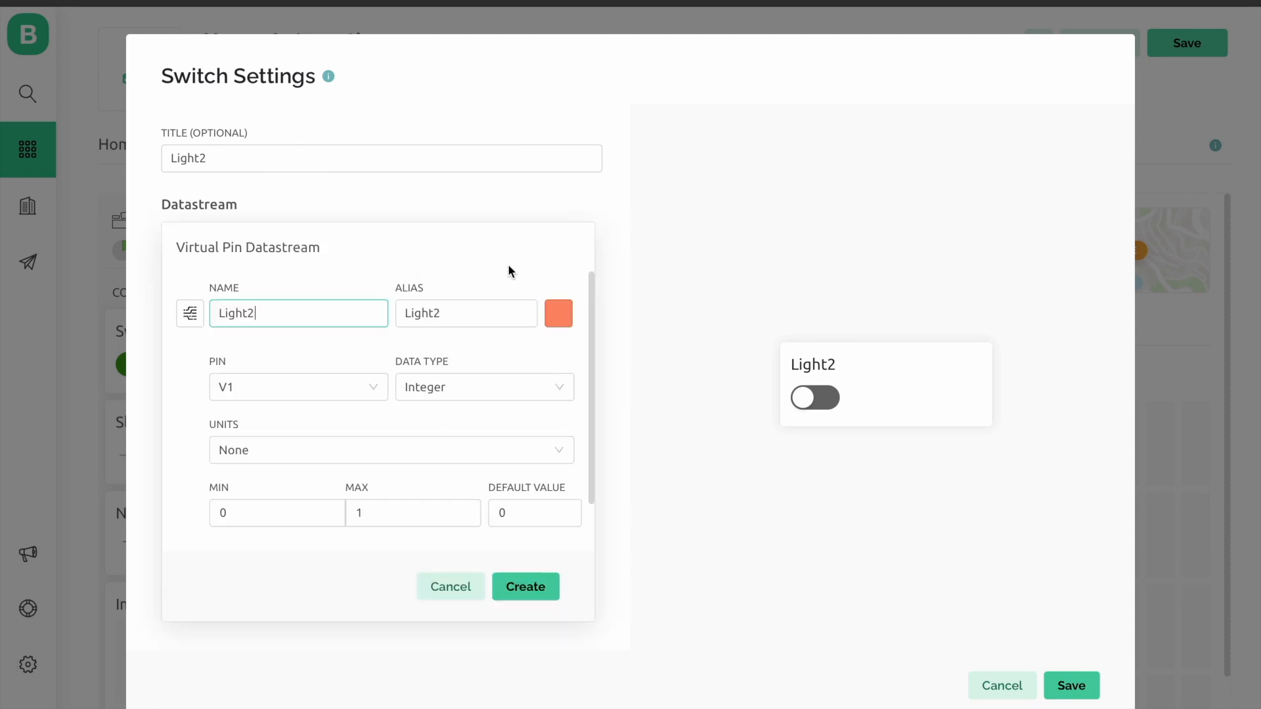
click(525, 587)
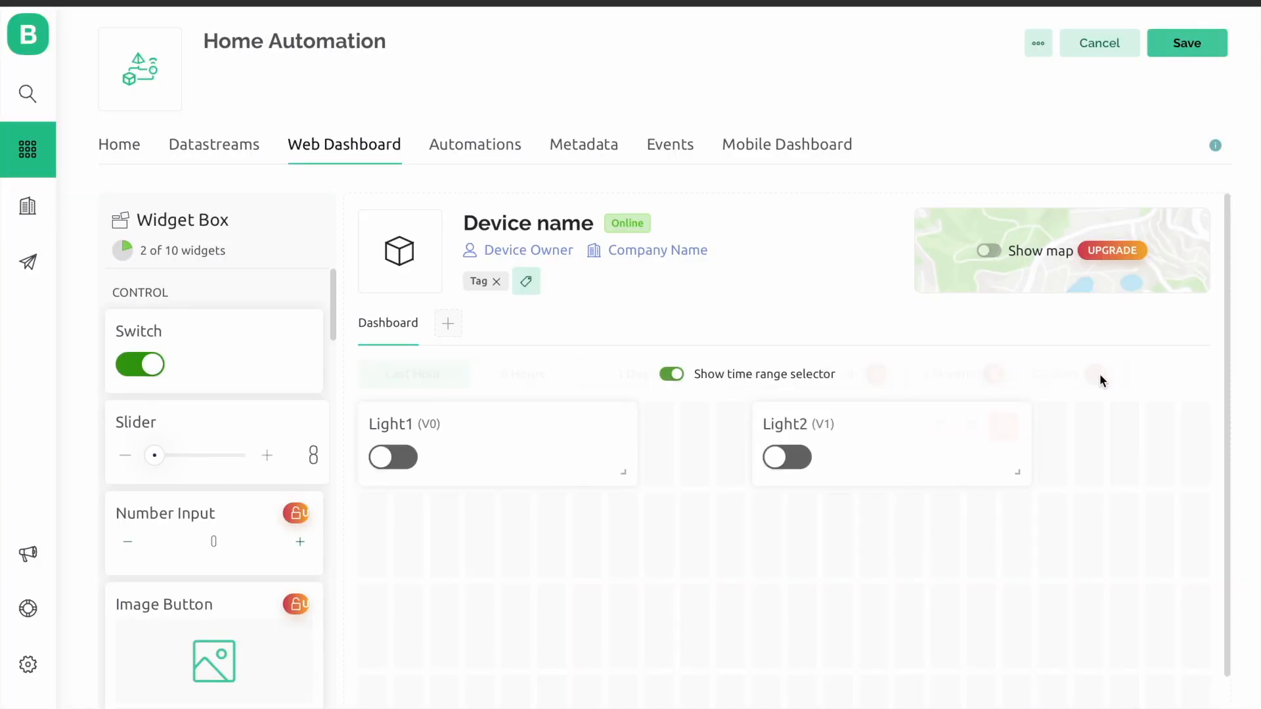
Step: Save the template, then start a new device from a template under My Devices
click(1186, 43)
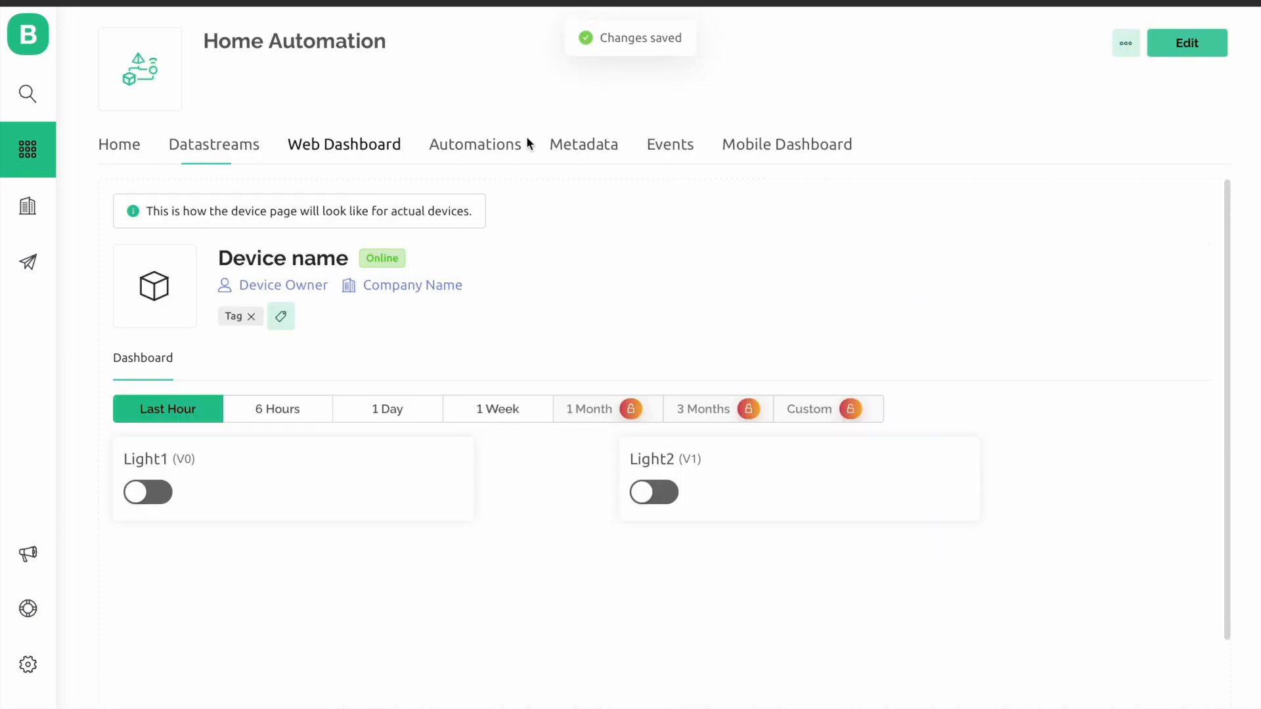
click(28, 93)
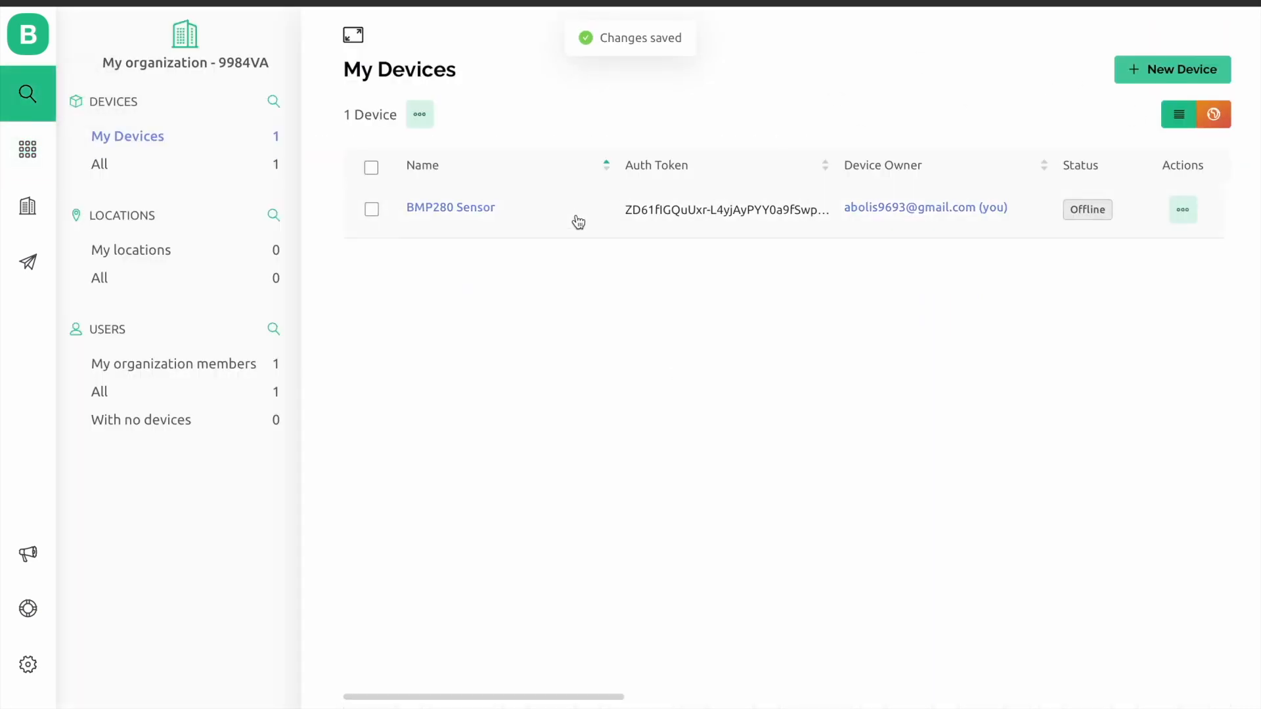
click(1172, 69)
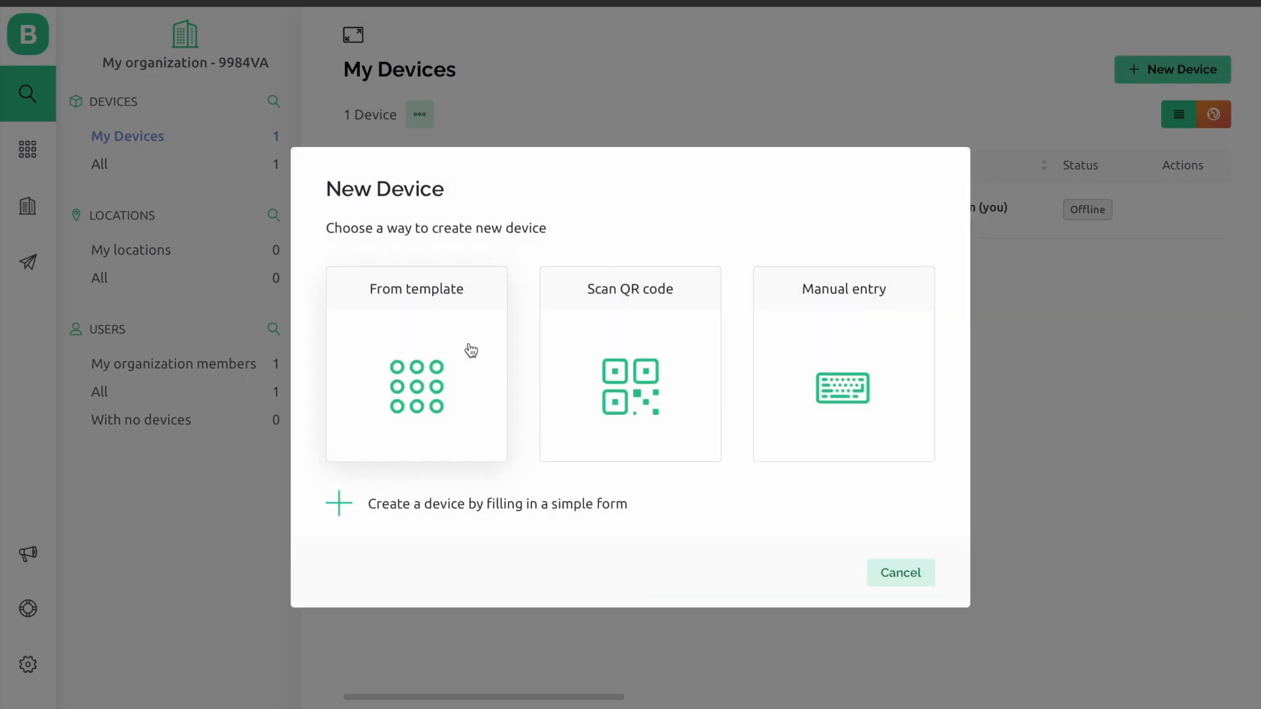
click(416, 363)
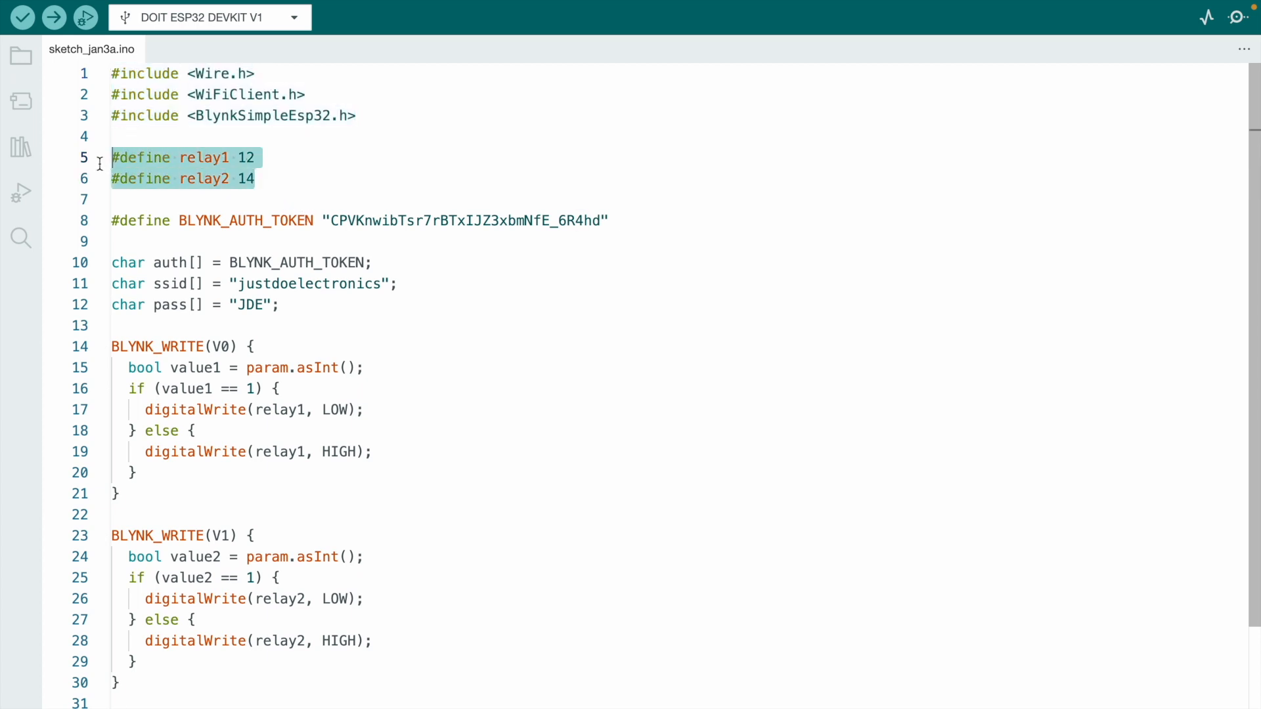
mouse_move(617, 209)
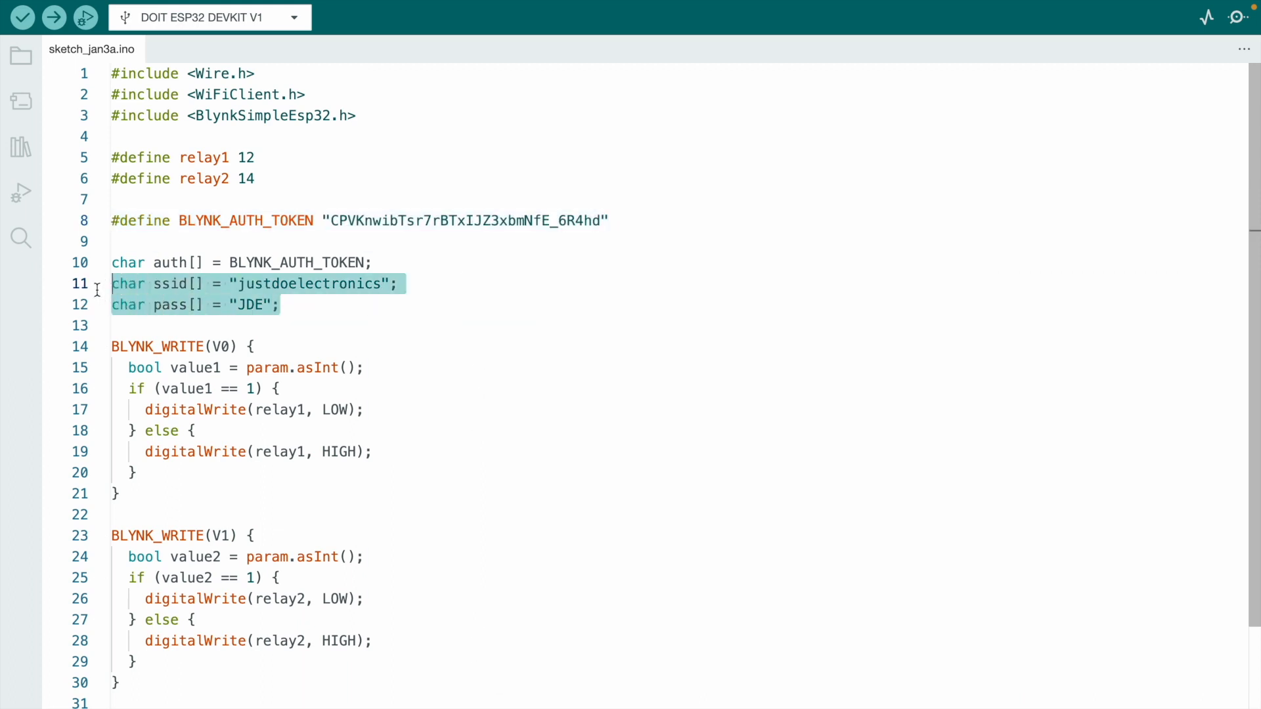
Step: Scroll through the relay sketch's pins, Wi-Fi credentials and BLYNK_WRITE handlers
scroll(down, 3)
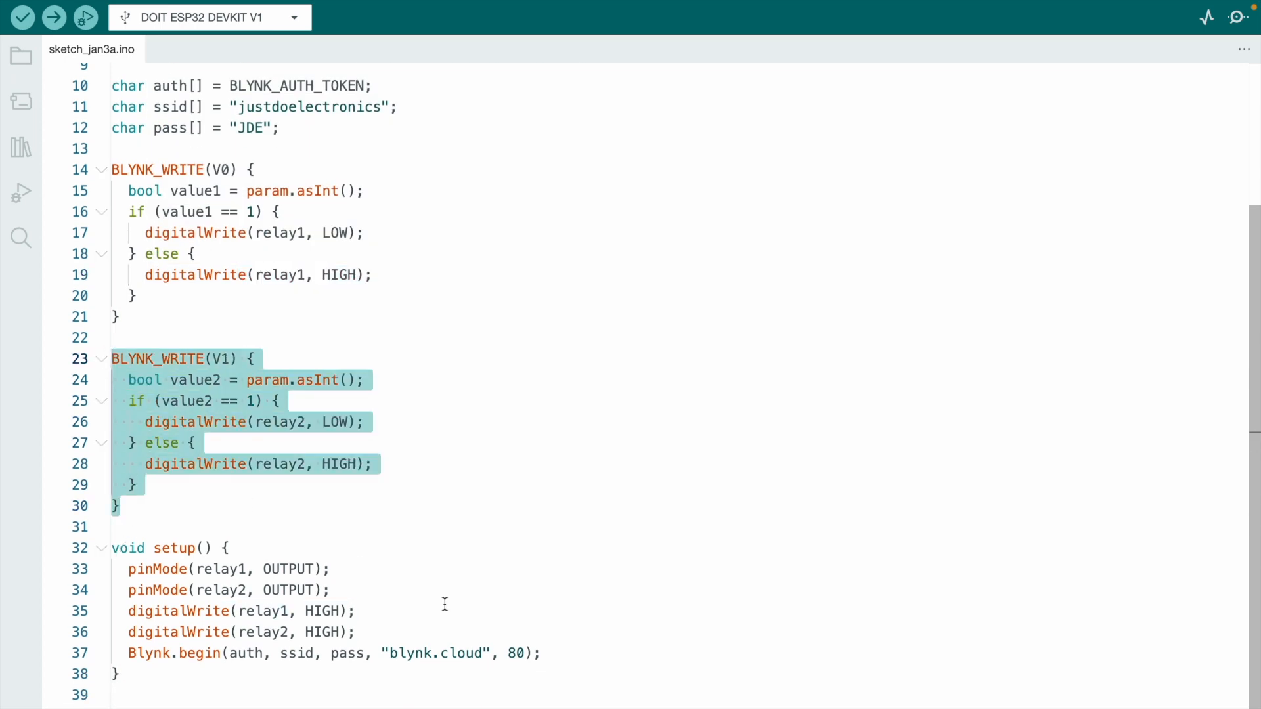
mouse_move(136, 667)
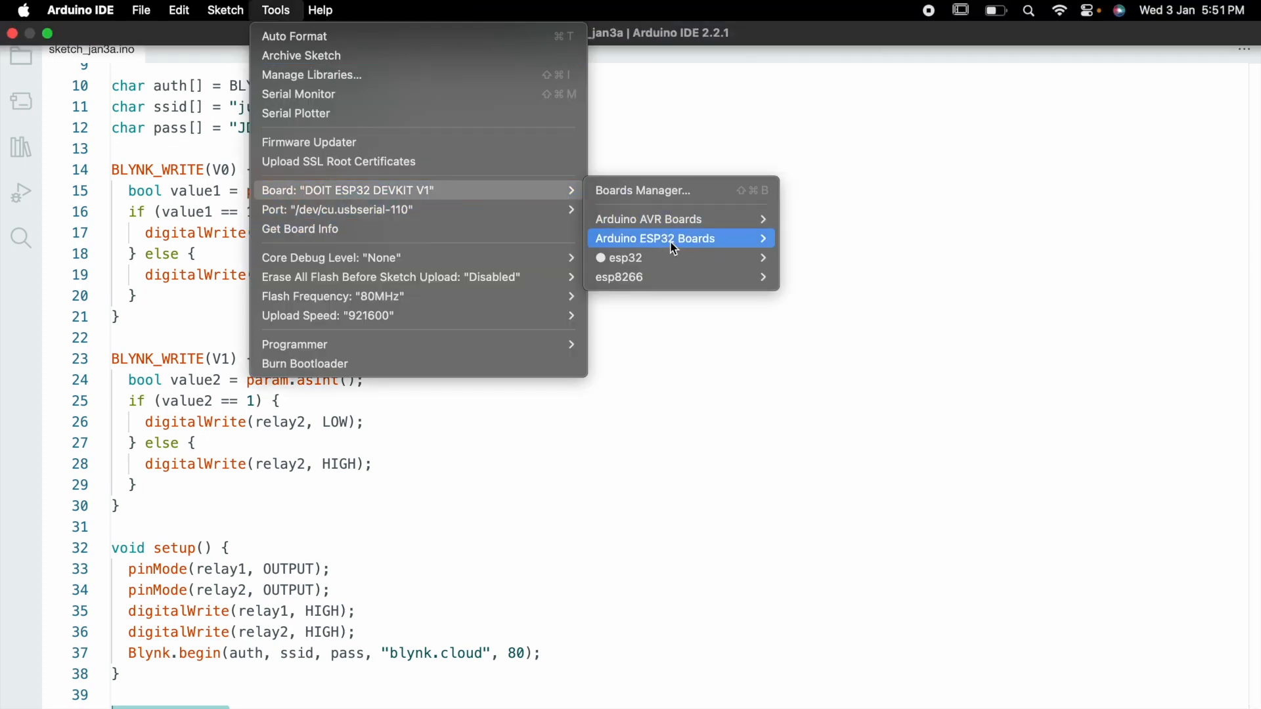
Step: Select the DOIT ESP32 DEVKIT V1 board and verify the relay sketch compiles
click(629, 258)
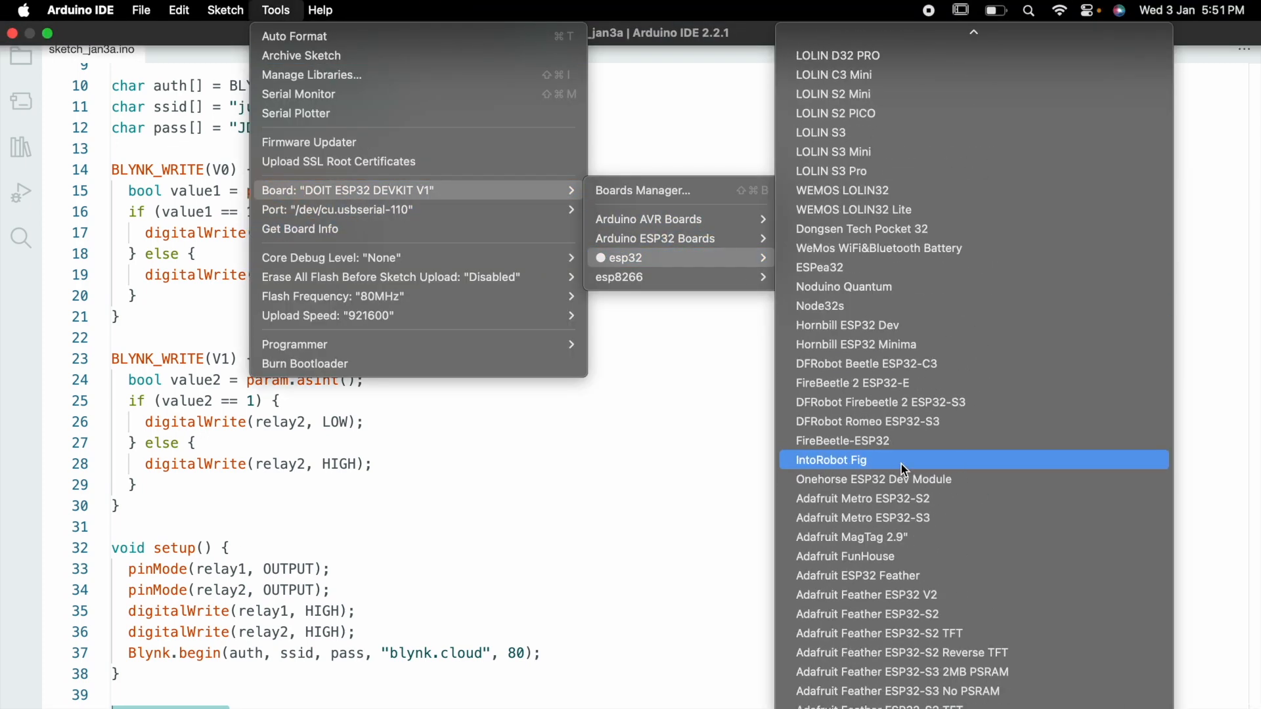
click(831, 459)
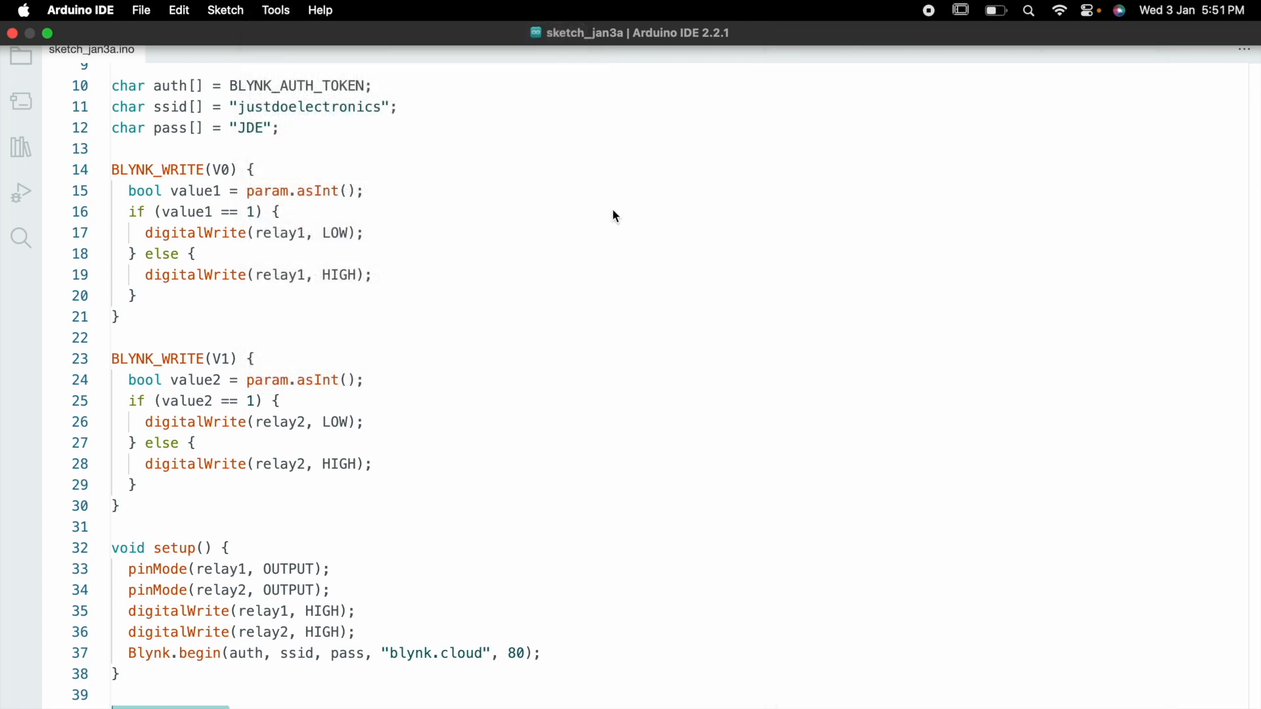
click(22, 18)
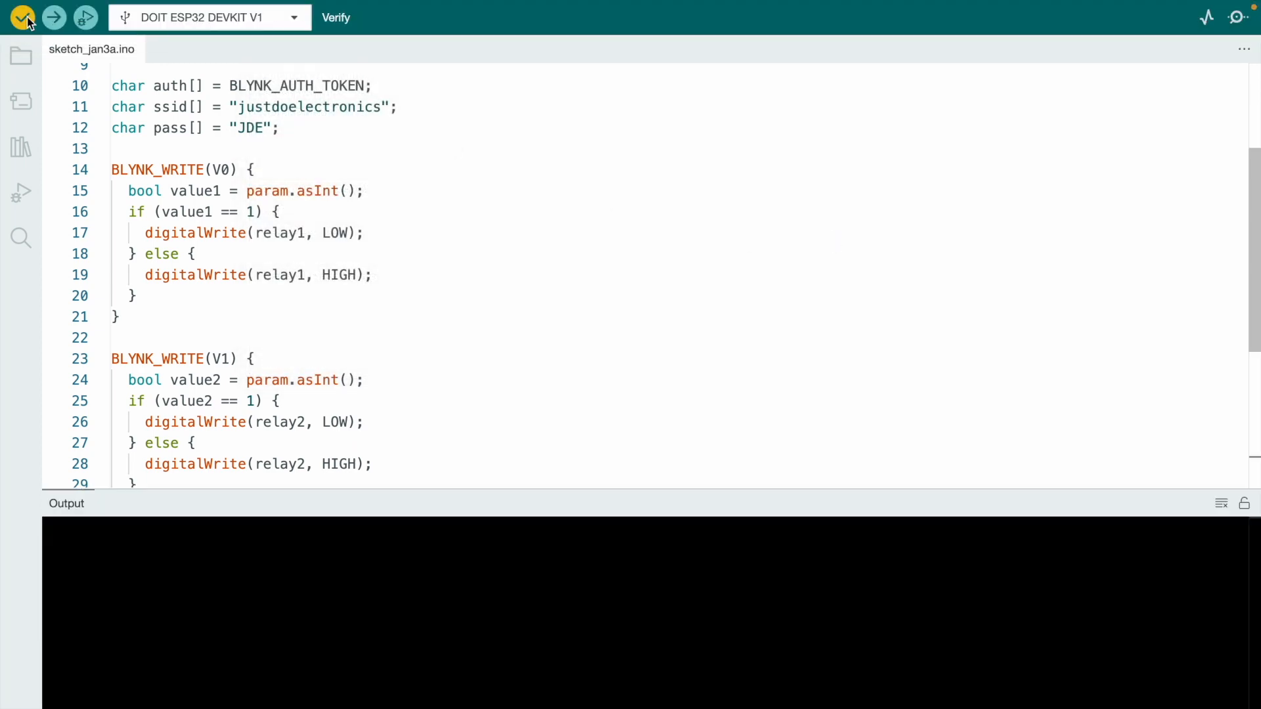
click(22, 17)
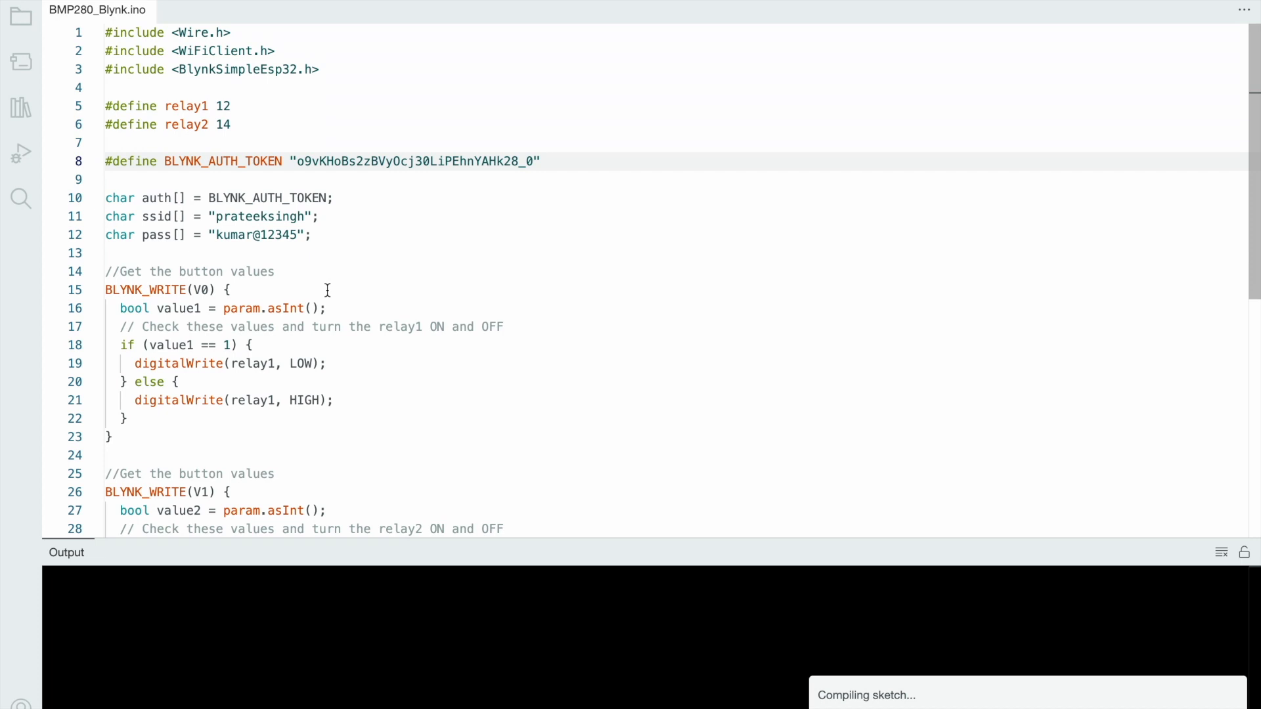